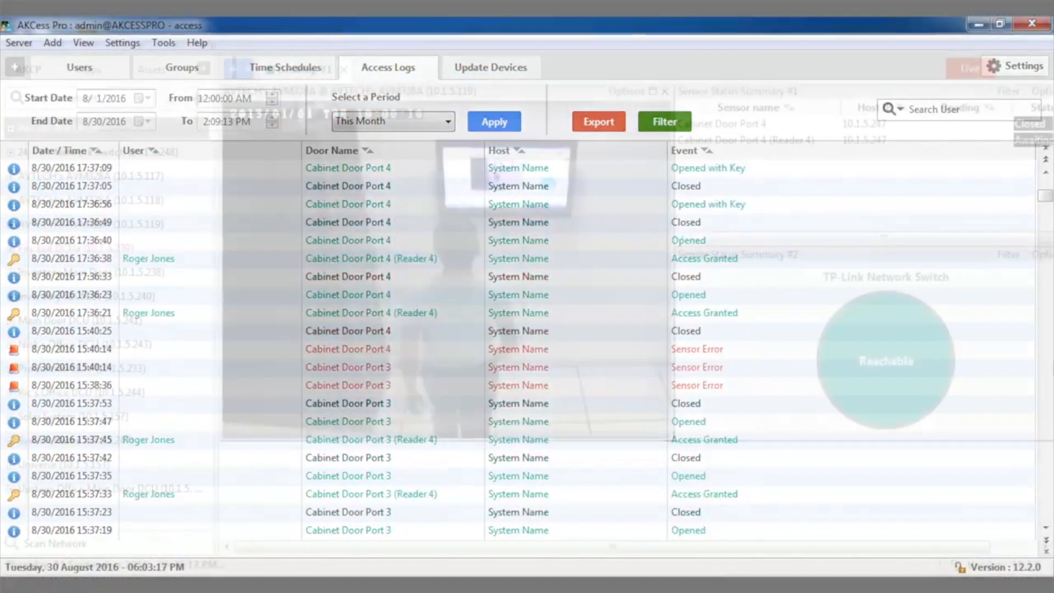
- View the Administrator group's door permissions, then the Weekday schedule's Monday–Friday 7 AM–9 PM hours
click(28, 67)
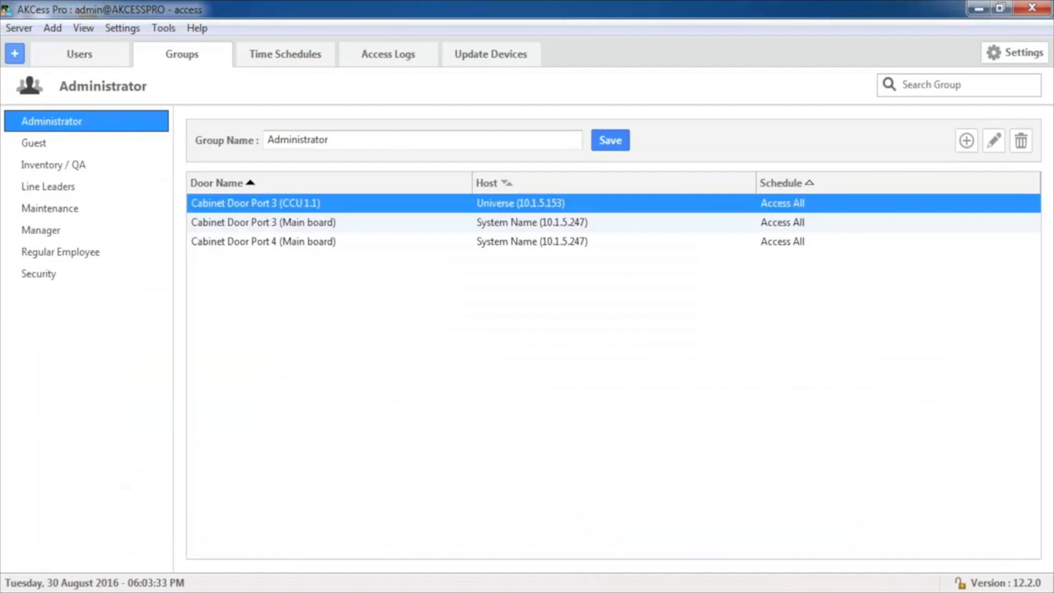
click(285, 54)
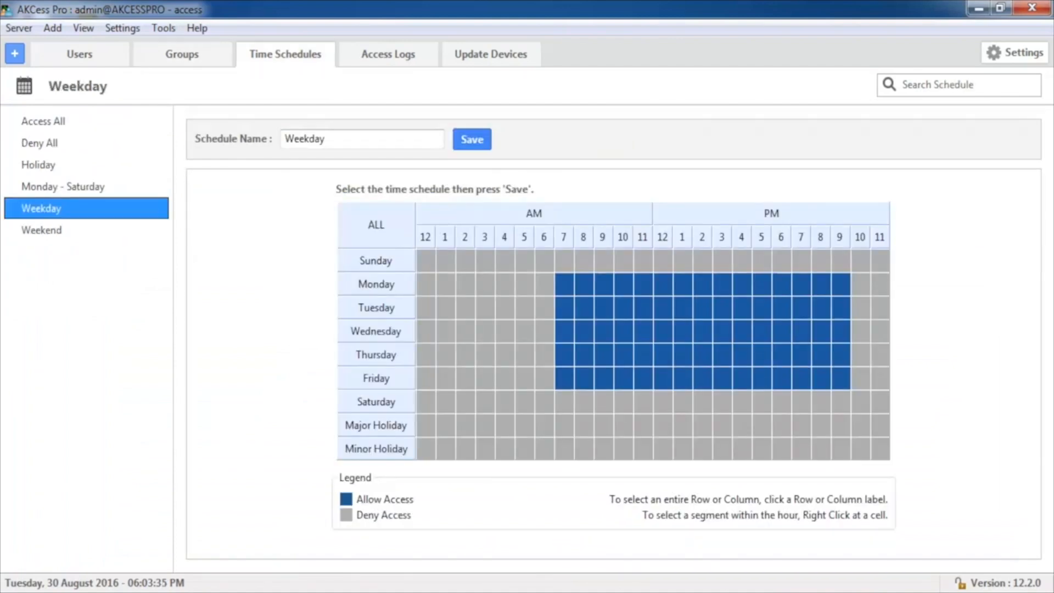